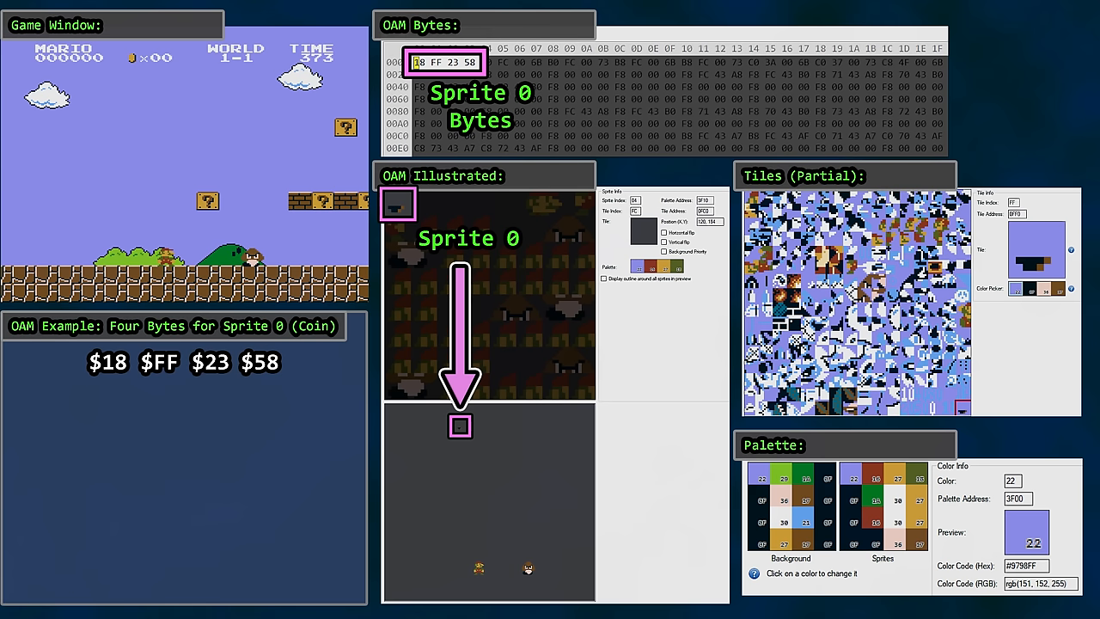
# Highlight Sprite 0's OAM bytes 18 FF 23 58 and mark its on-screen position.
pyautogui.click(106, 362)
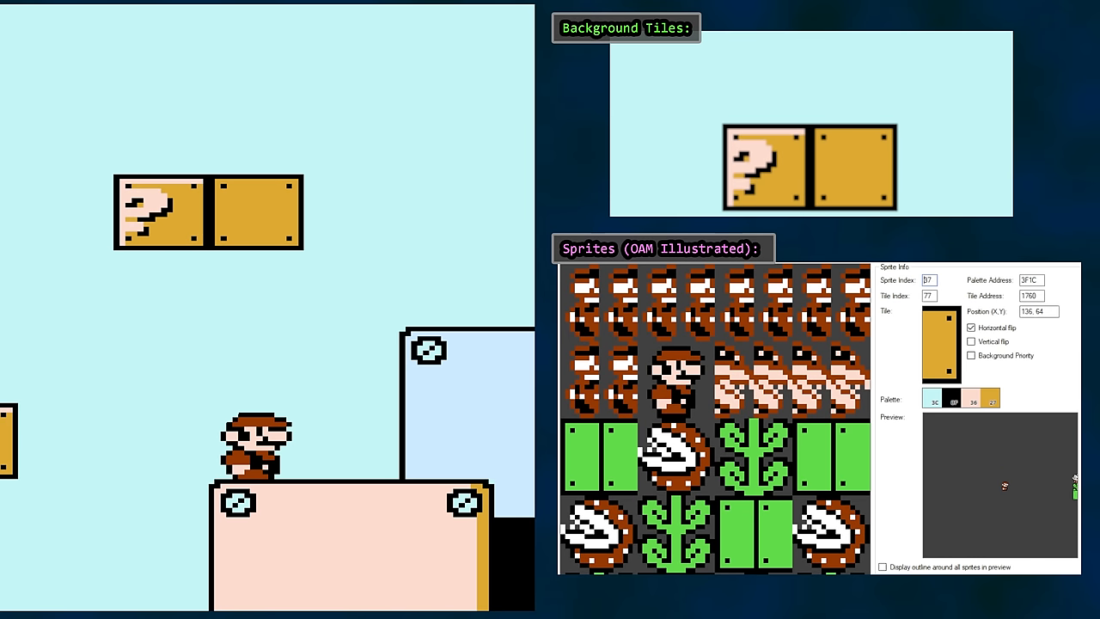
# Select the block sprite at 136, 64 with horizontal flip in the Sprite Viewer.
pyautogui.click(597, 301)
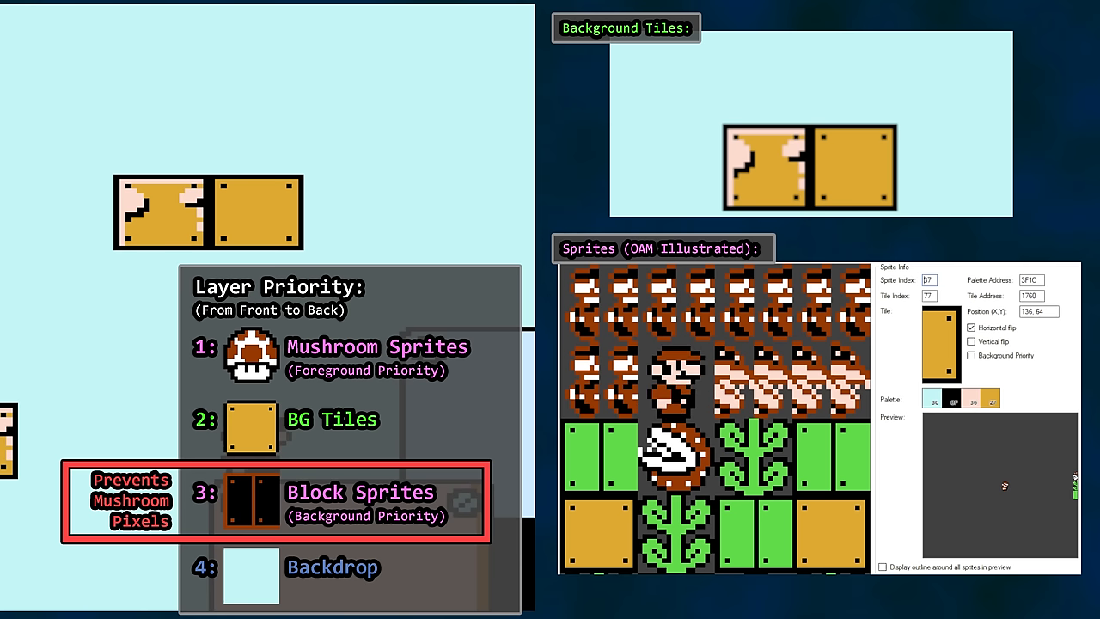
# Show the layer-priority chart highlighting background-priority block sprites hiding the mushroom.
pyautogui.click(582, 305)
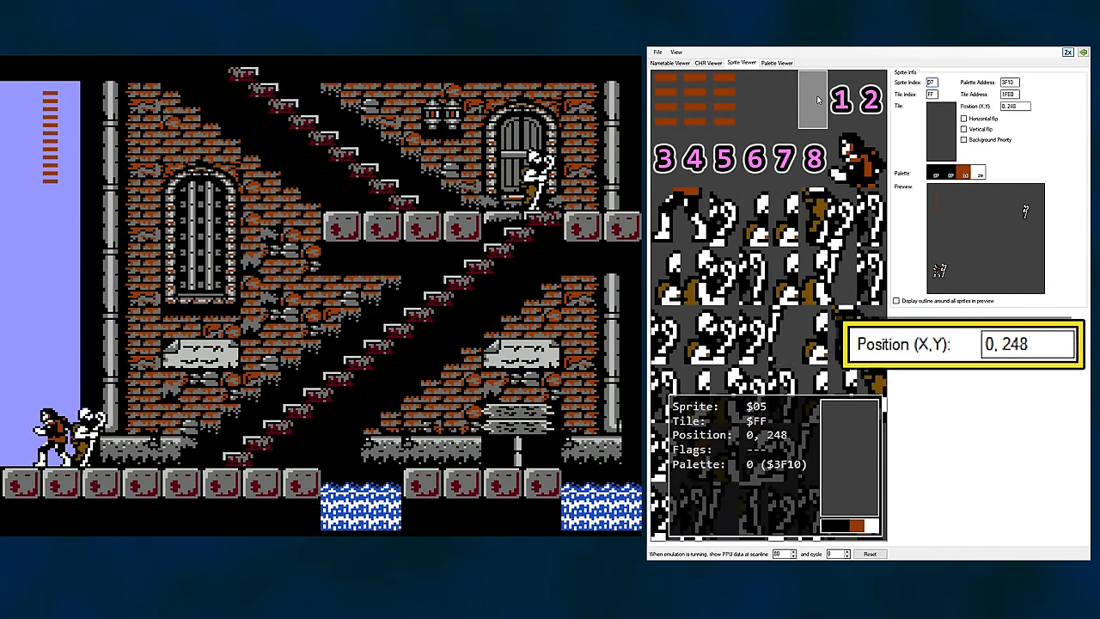
# Inspect castle-stage sprite $05, parked offscreen at position 0, 248.
pyautogui.click(695, 158)
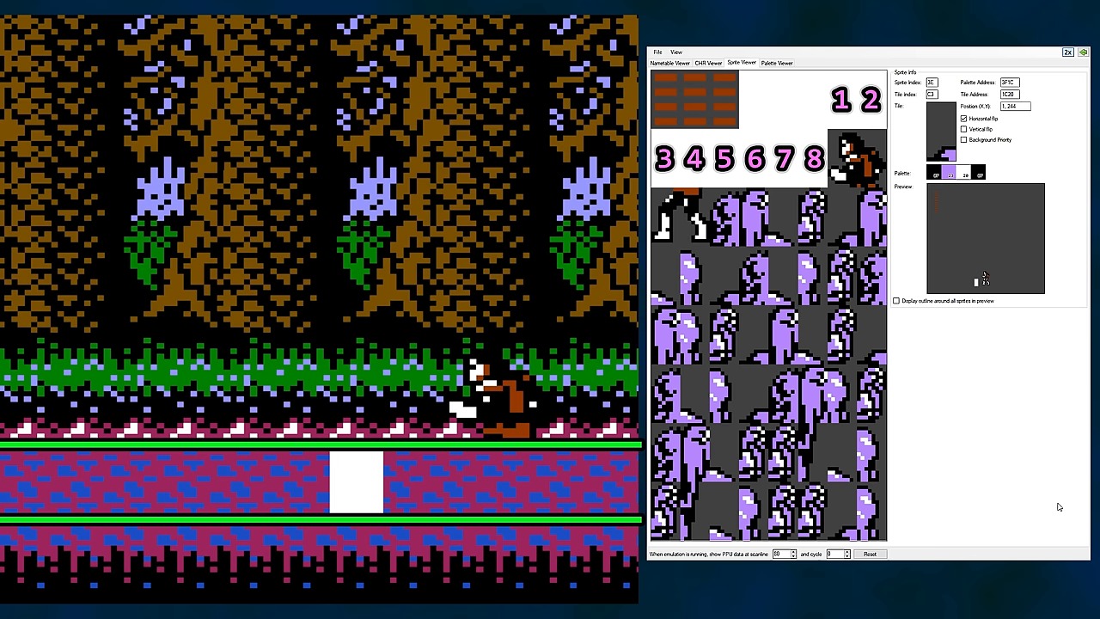
pyautogui.moveTo(1074, 514)
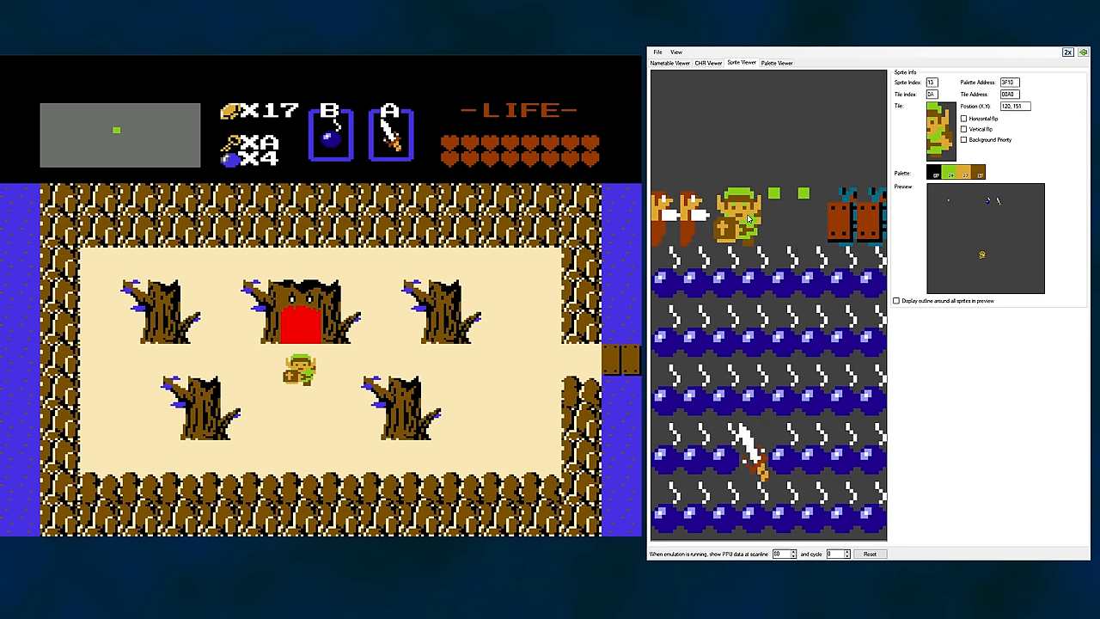
# Inspect Link's sprite $13: tile $0C at 120, 127, horizontal flip, background priority.
pyautogui.click(750, 221)
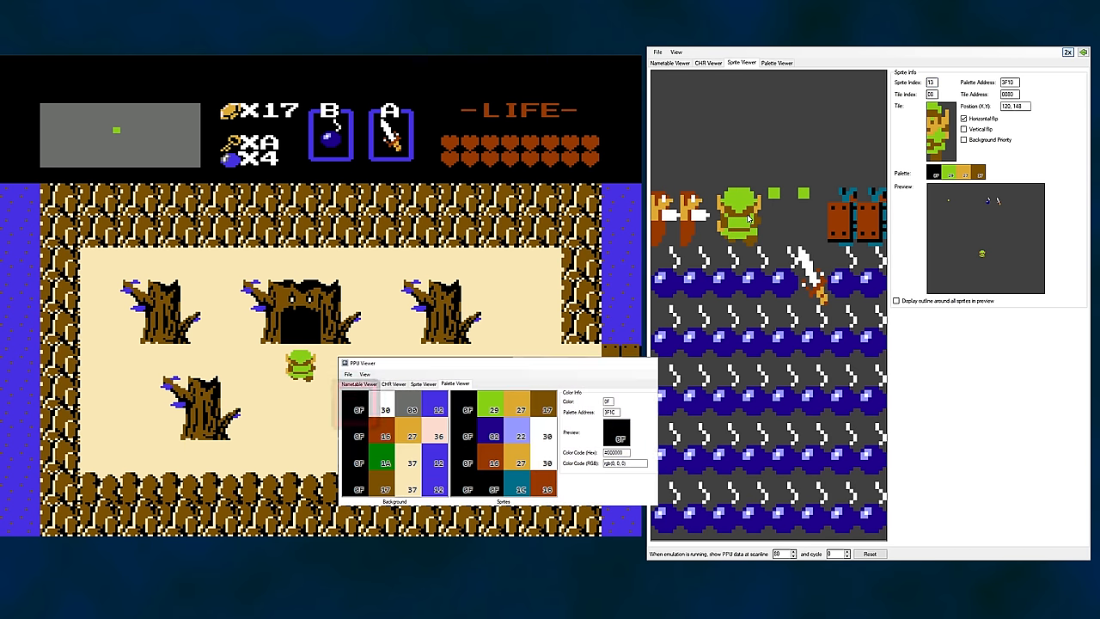
pyautogui.click(359, 405)
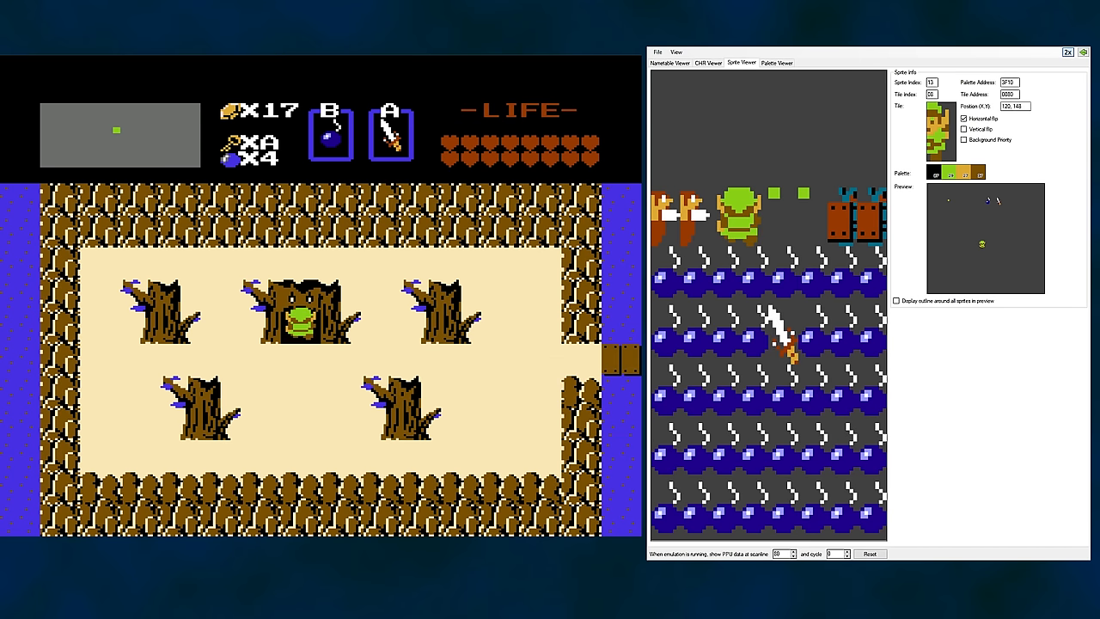
pyautogui.click(746, 217)
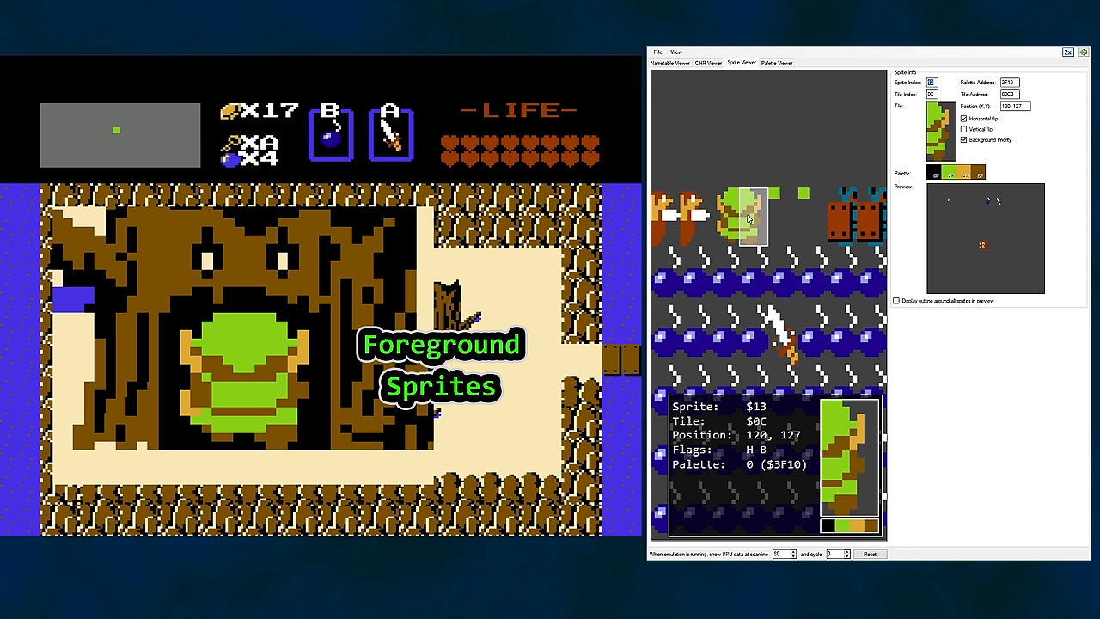